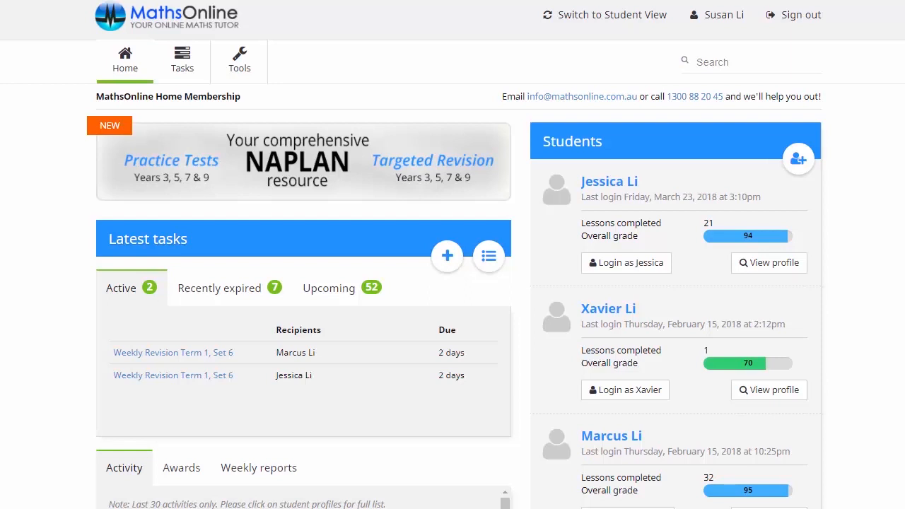
pyautogui.moveTo(287, 124)
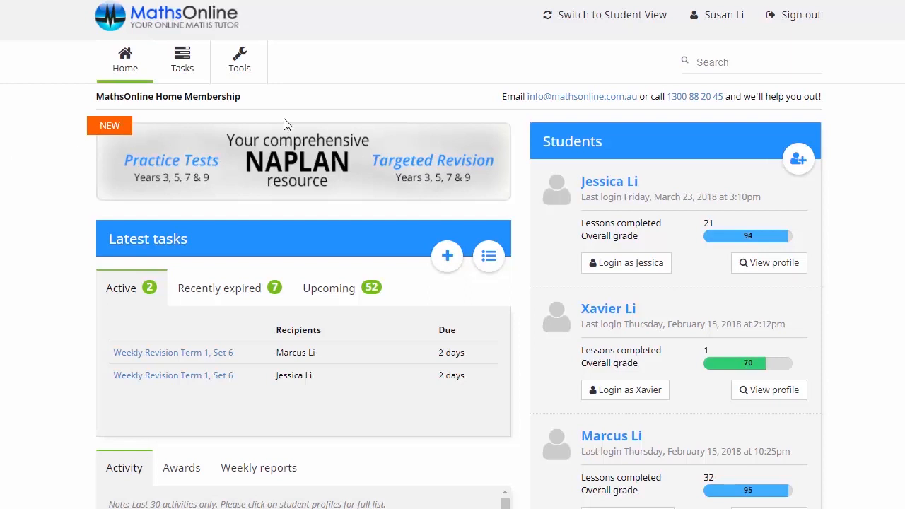
pyautogui.moveTo(604, 15)
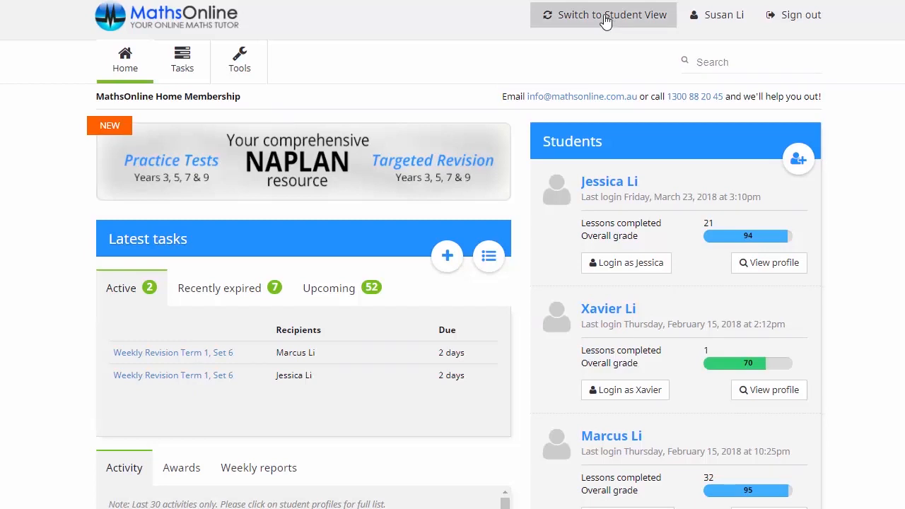
# In student view, list the Year 7 Weekly Revision Tasks sets for Term 1.
pyautogui.click(603, 15)
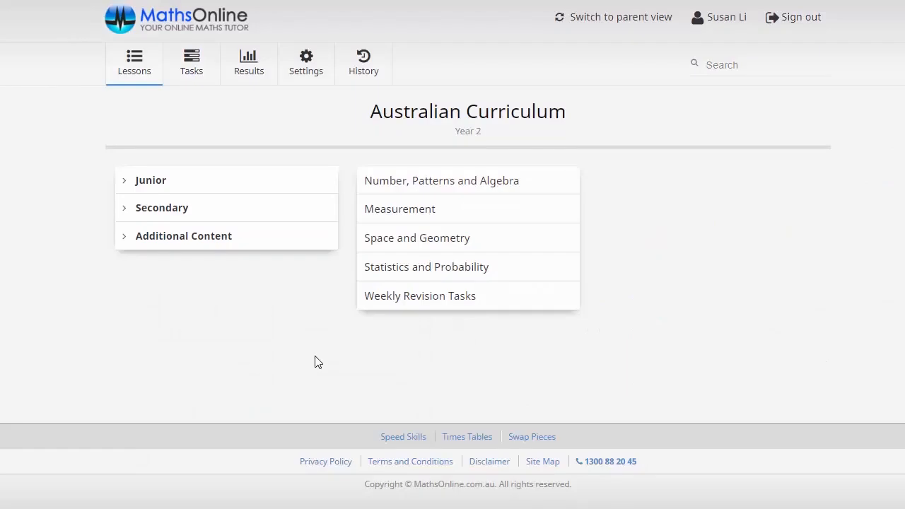
pyautogui.moveTo(437, 307)
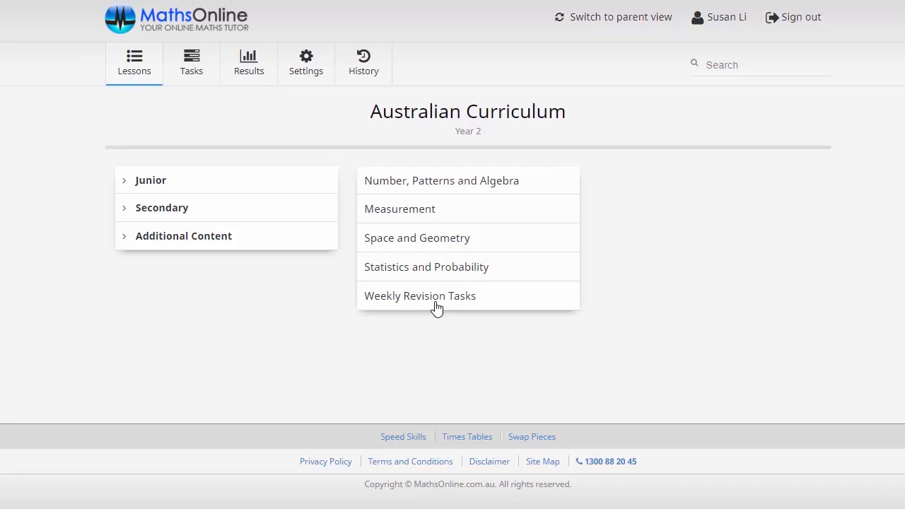
pyautogui.moveTo(338, 265)
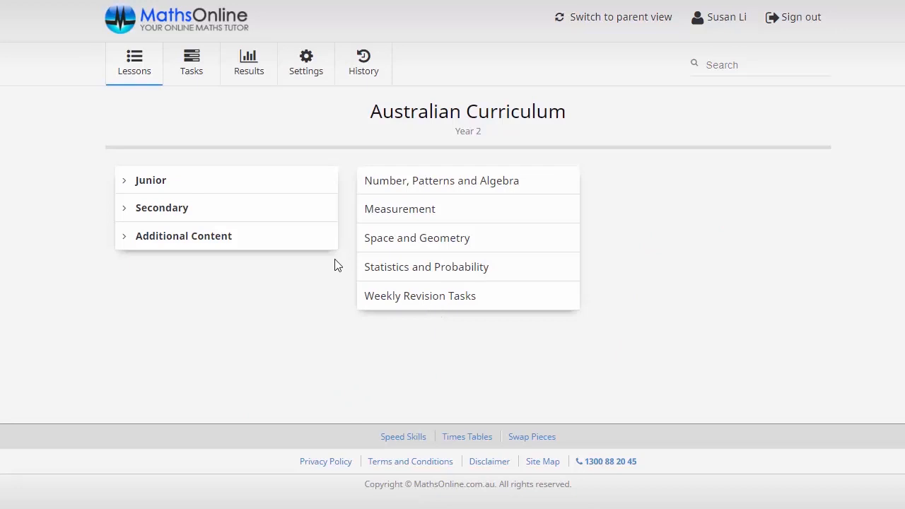
pyautogui.click(161, 207)
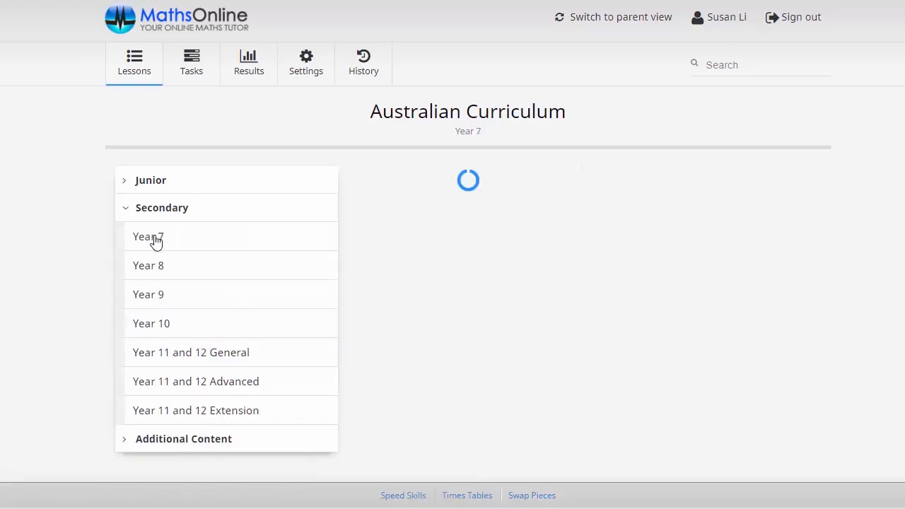
pyautogui.click(148, 237)
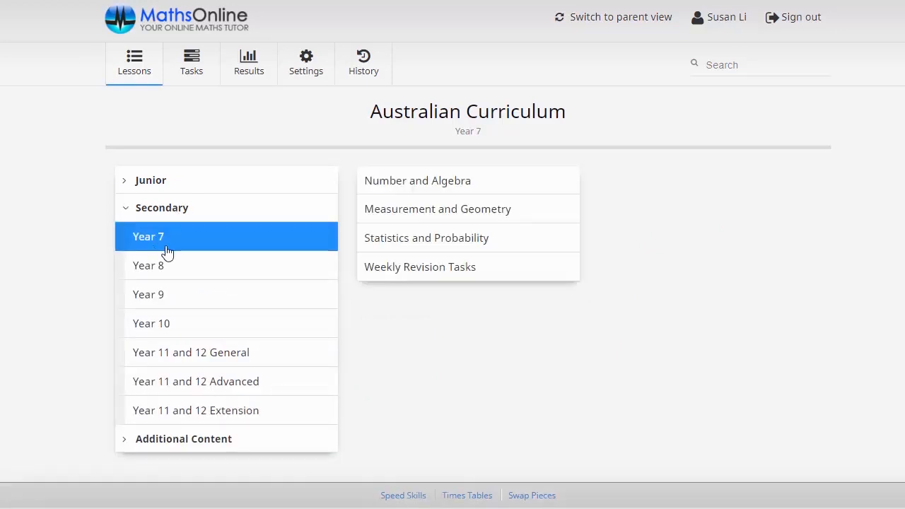
pyautogui.click(419, 267)
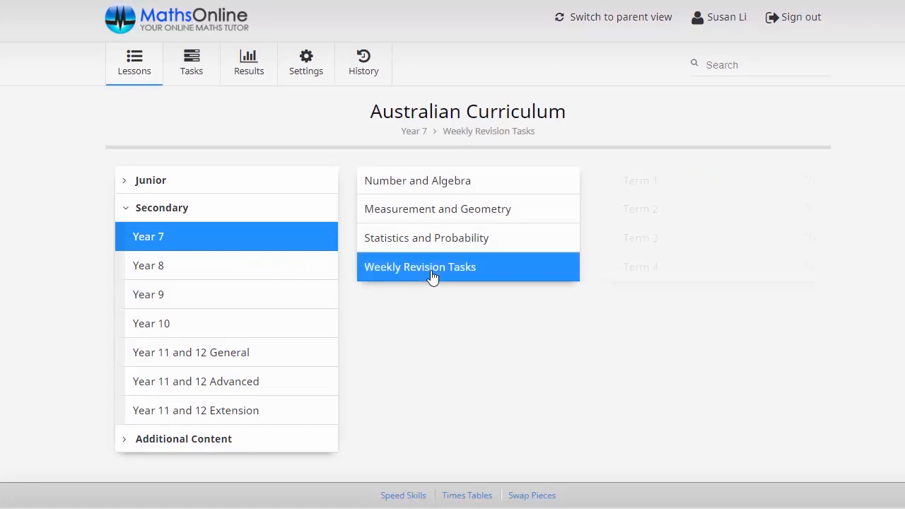
pyautogui.click(420, 266)
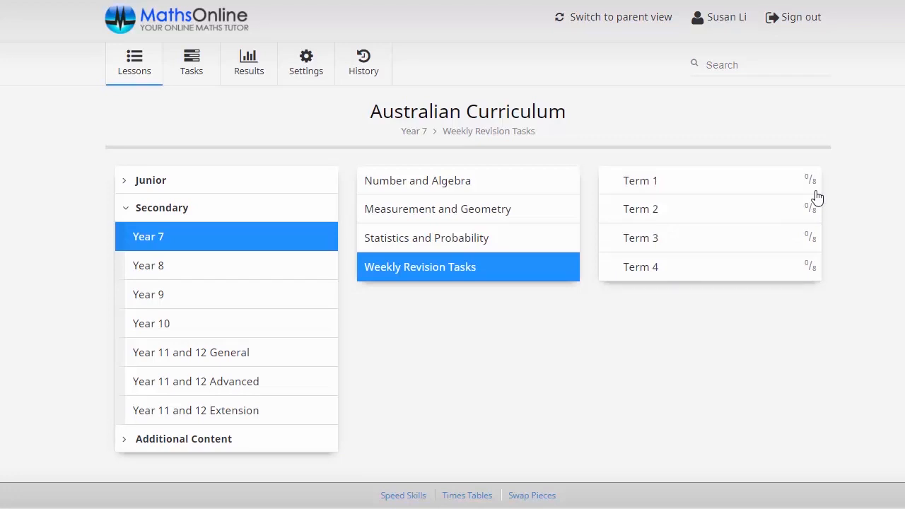
pyautogui.moveTo(645, 187)
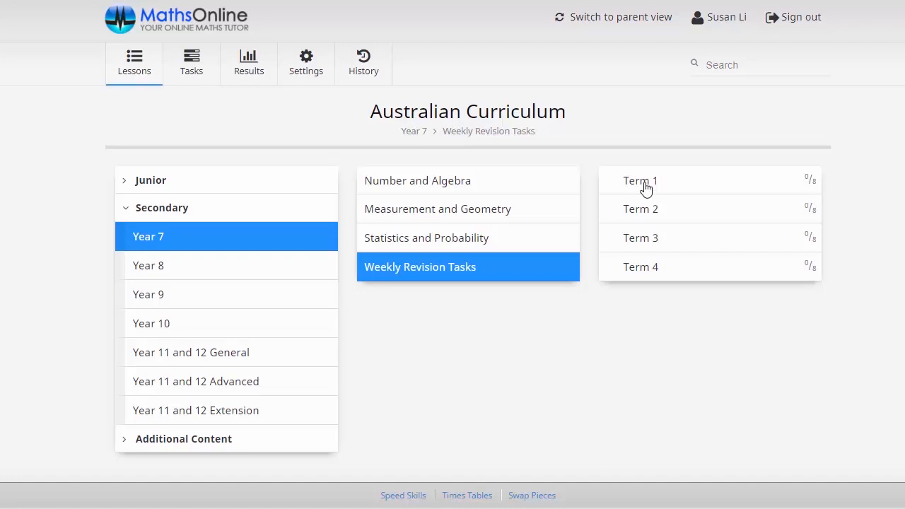
pyautogui.click(640, 180)
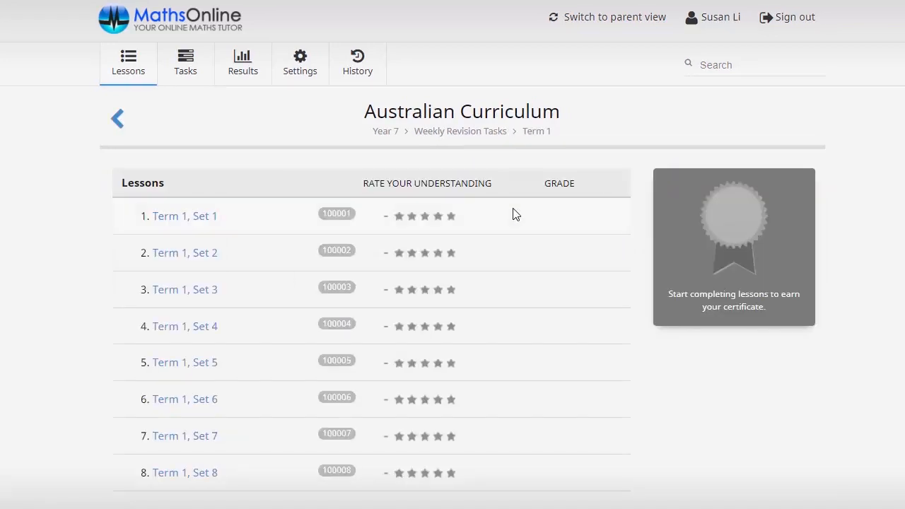
# Open the Term 1, Set 1 lesson and show its PDF worksheet.
pyautogui.click(184, 216)
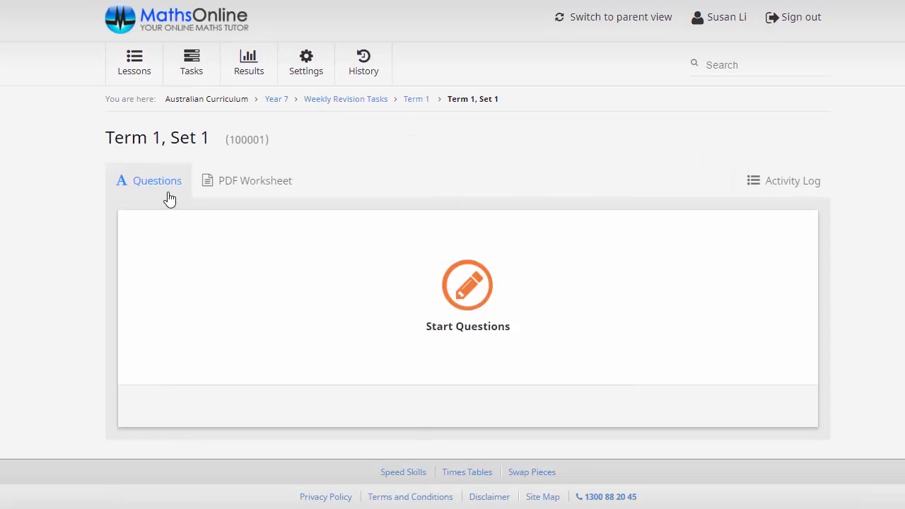
pyautogui.moveTo(259, 191)
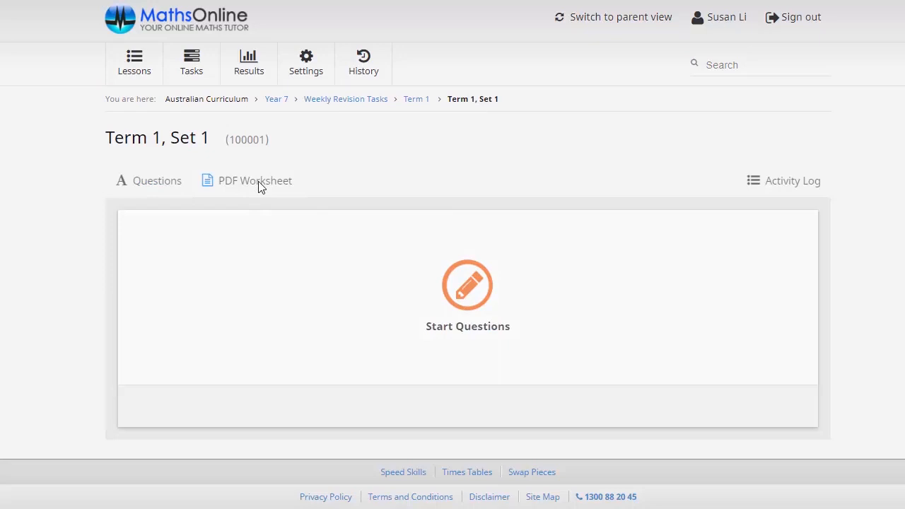
pyautogui.click(246, 180)
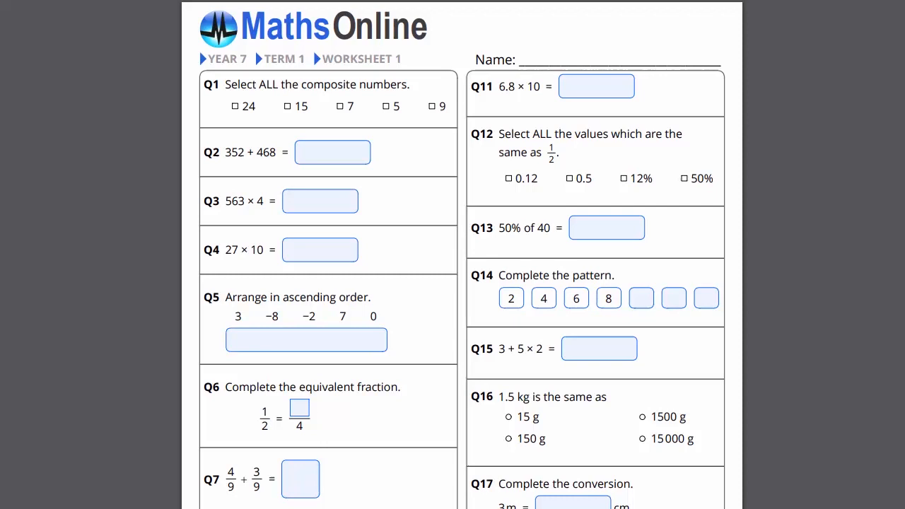
# Scroll down through the Year 7 Term 1 Worksheet 1 PDF.
pyautogui.scroll(-3)
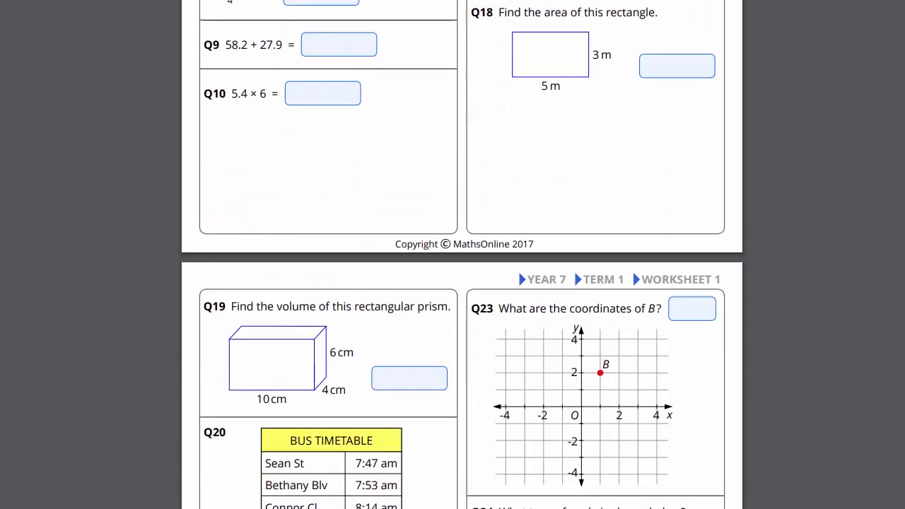
pyautogui.scroll(-3)
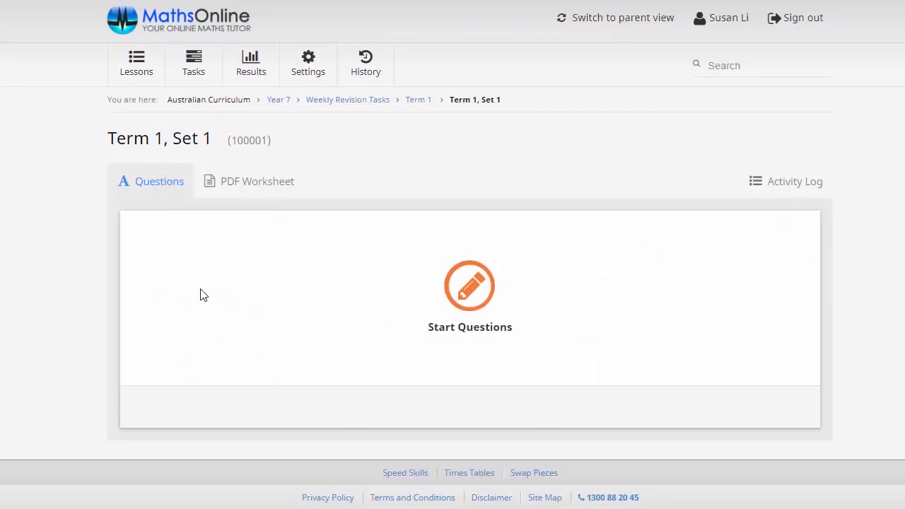
# Answer the composite-numbers question with 9, 24 and 15 and submit it for marking.
pyautogui.click(470, 286)
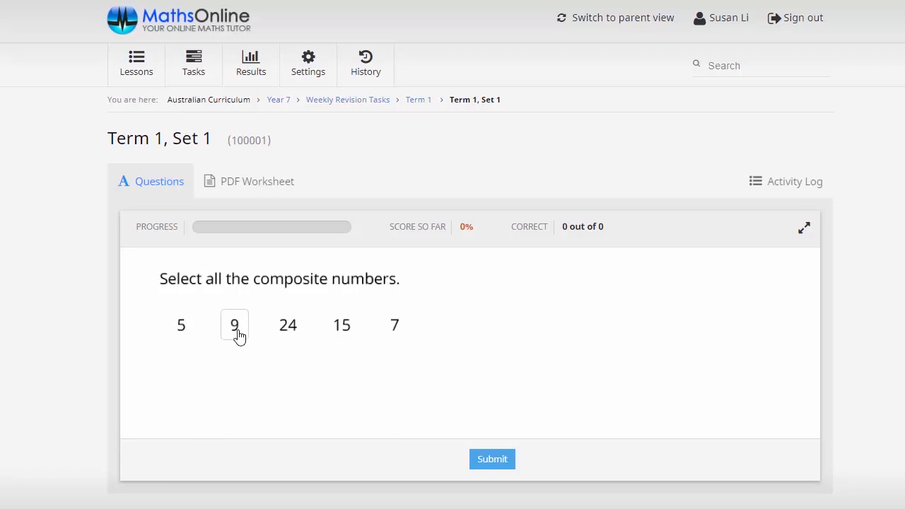
pyautogui.click(287, 324)
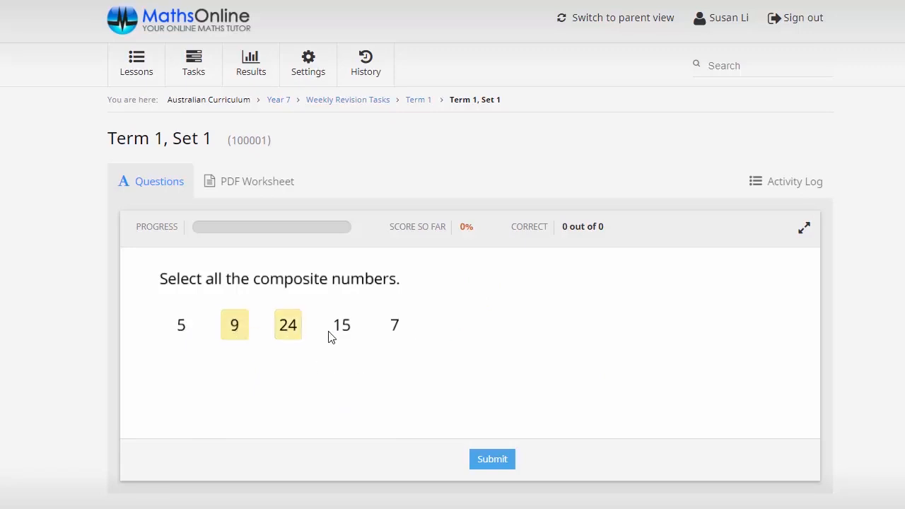
pyautogui.click(340, 324)
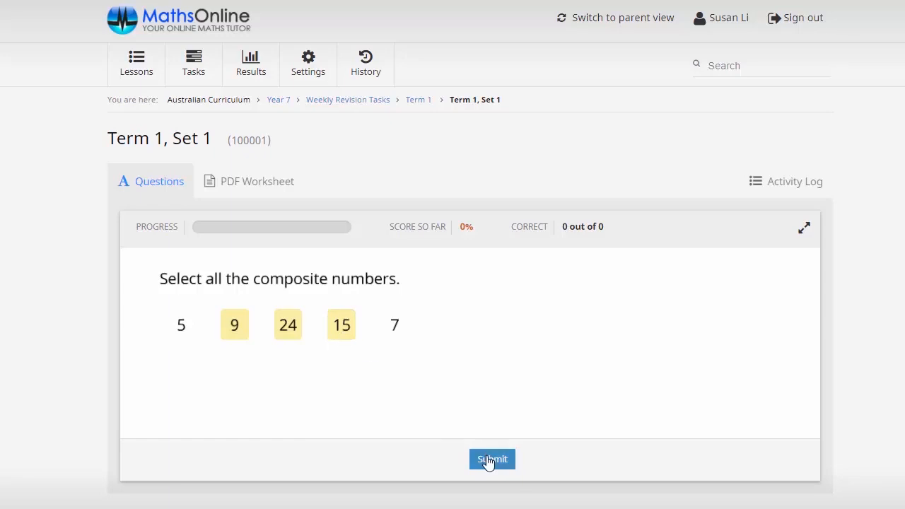
pyautogui.click(491, 459)
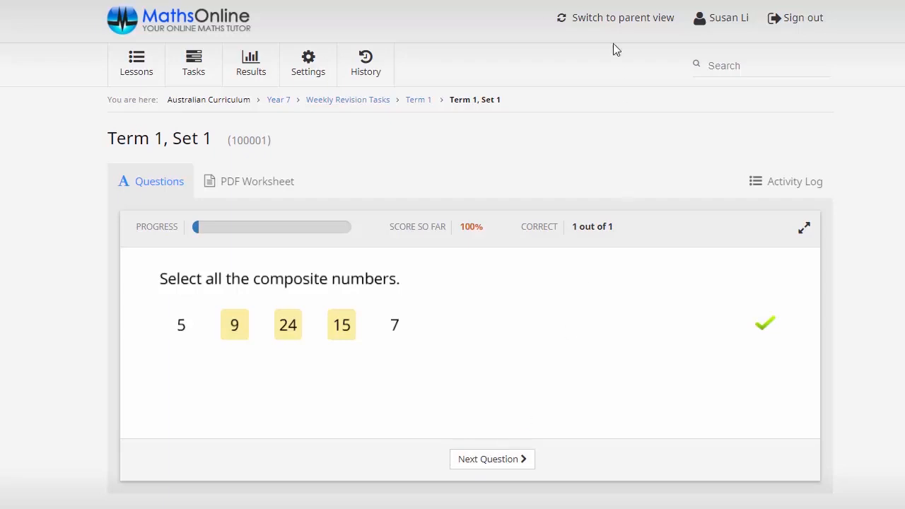
pyautogui.click(622, 17)
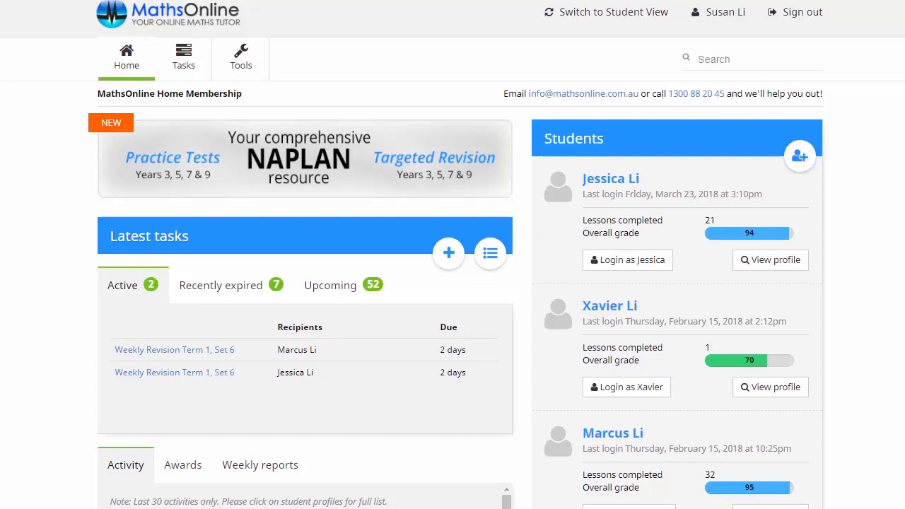
pyautogui.moveTo(802, 338)
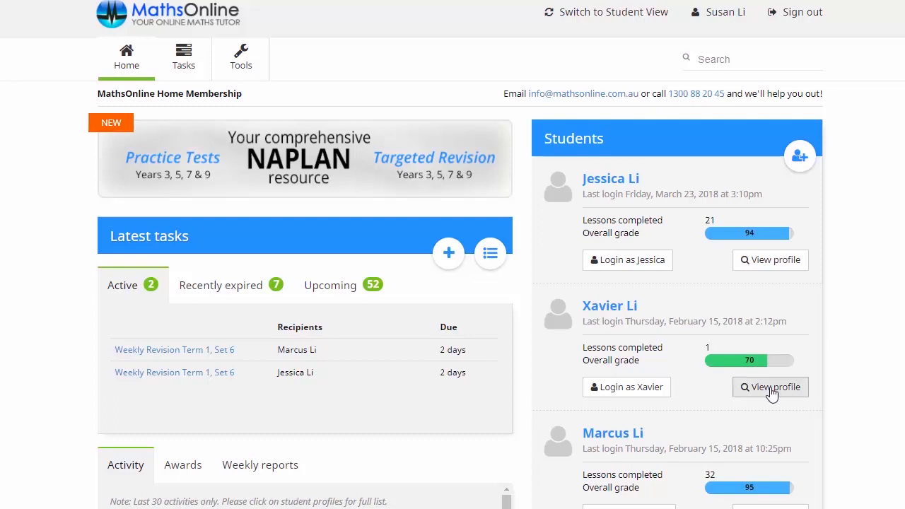
pyautogui.click(770, 386)
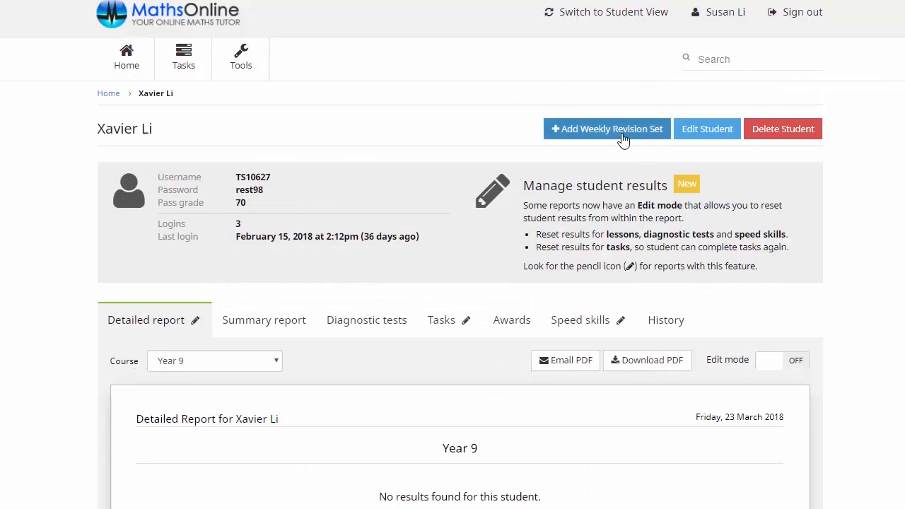
# Save a weekly revision set for Xavier with NSW term dates and Year 4, year level shown.
pyautogui.click(606, 128)
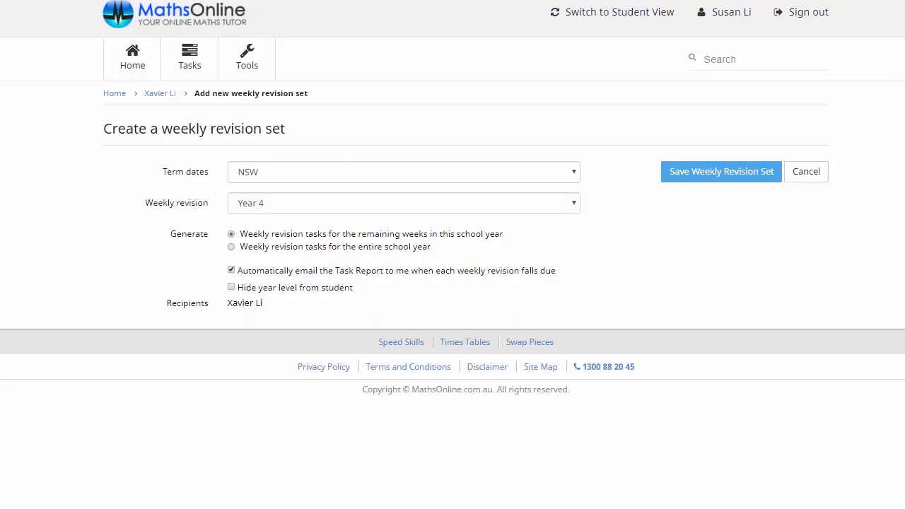
pyautogui.moveTo(518, 239)
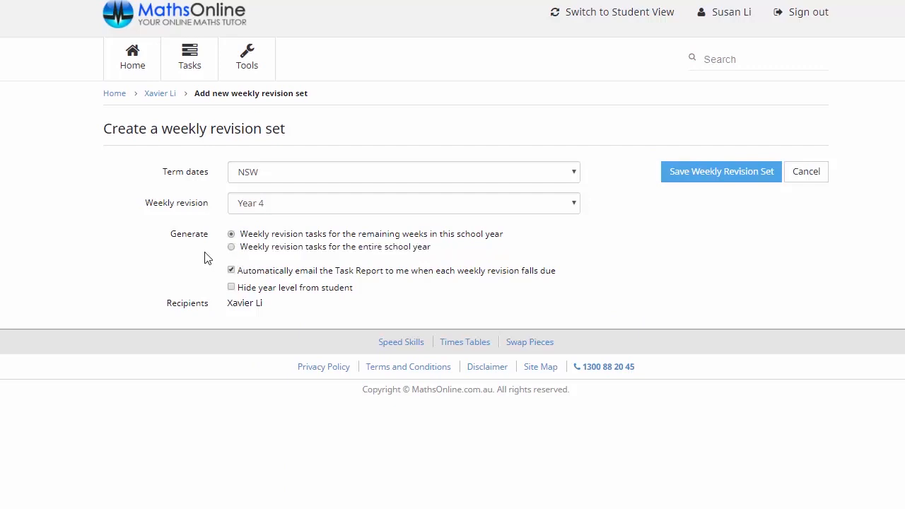
pyautogui.moveTo(229, 248)
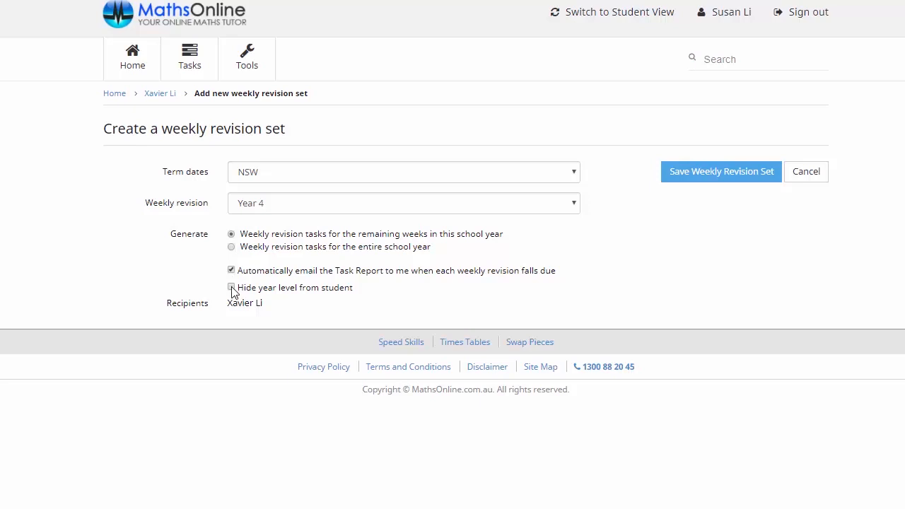
pyautogui.click(231, 288)
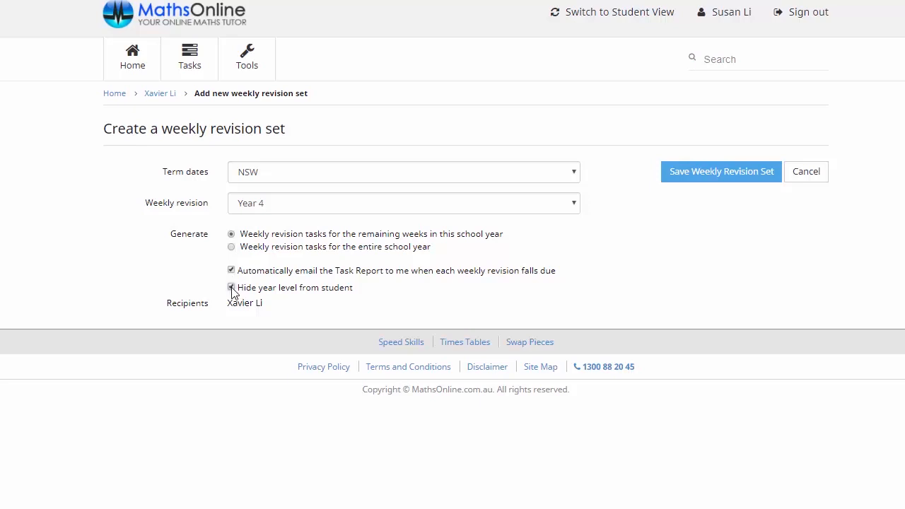
pyautogui.click(231, 287)
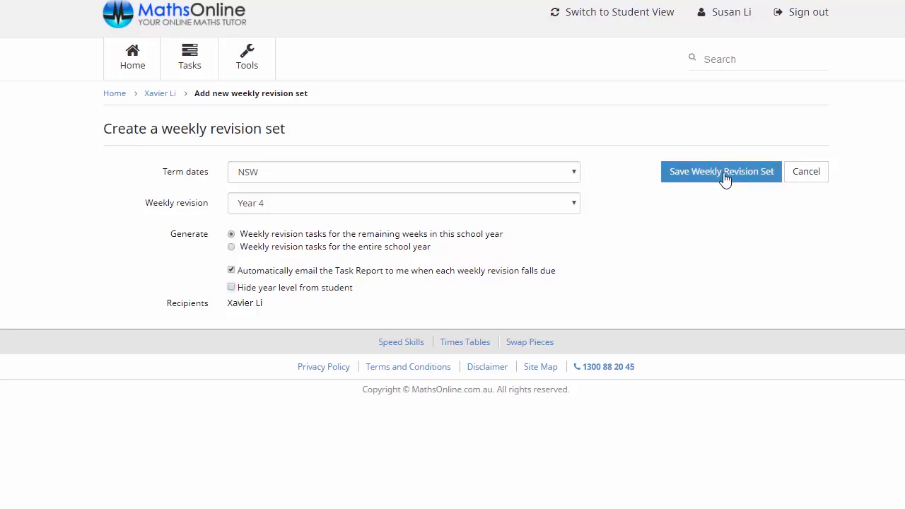
pyautogui.click(721, 171)
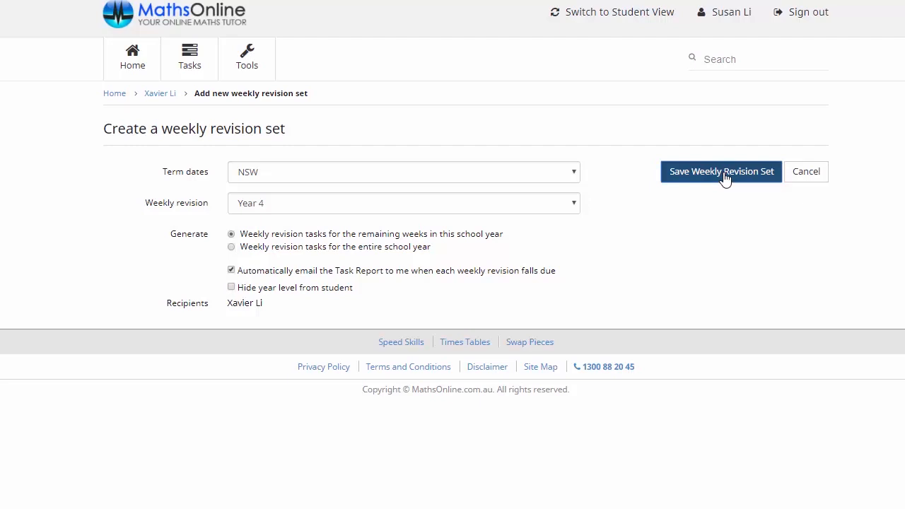
# Show the Upcoming tasks list, including Xavier's Weekly Revision Term 1, Set 7.
pyautogui.click(721, 171)
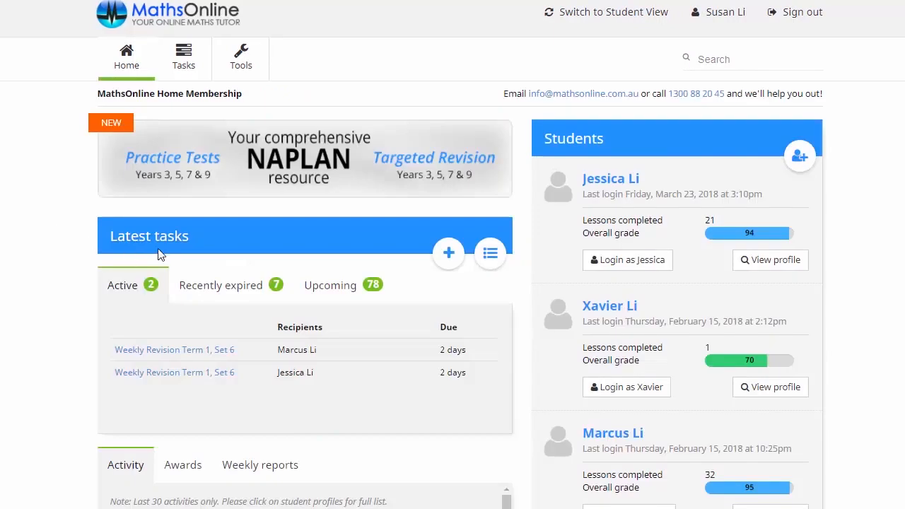
pyautogui.moveTo(334, 294)
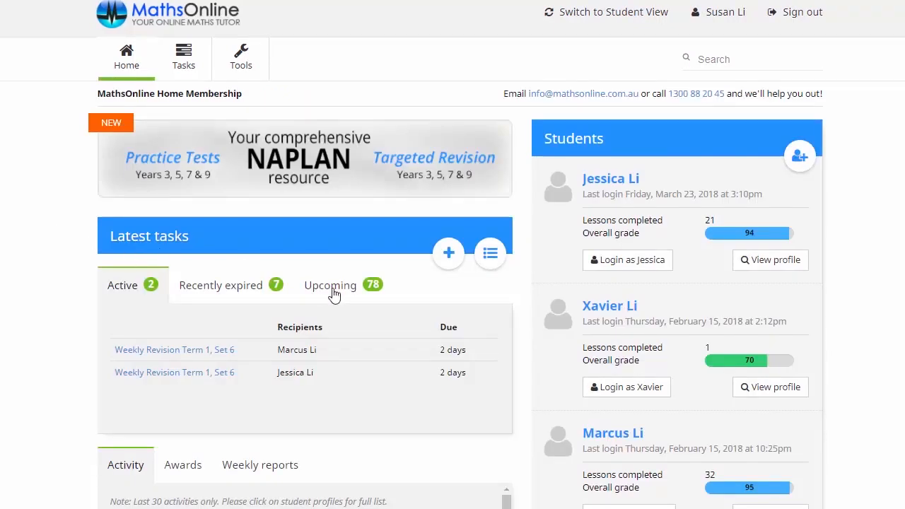
pyautogui.click(331, 285)
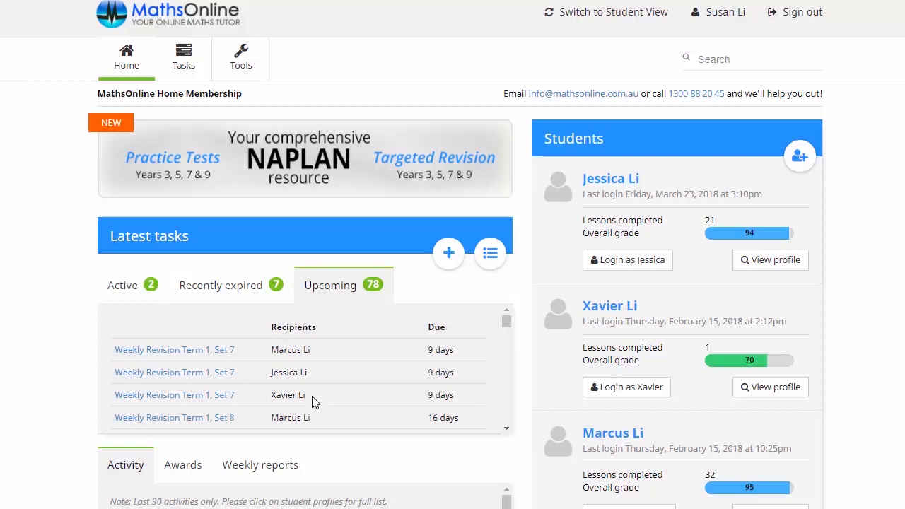
pyautogui.doubleClick(288, 394)
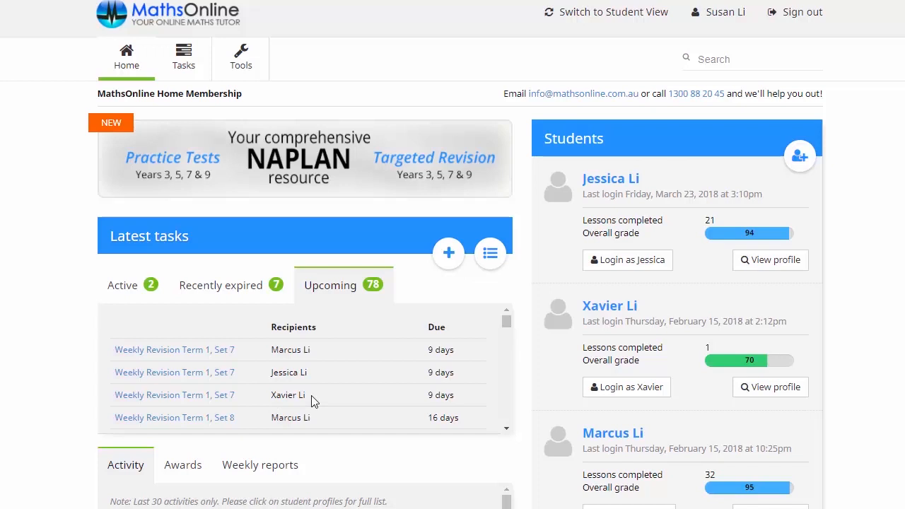
pyautogui.moveTo(335, 389)
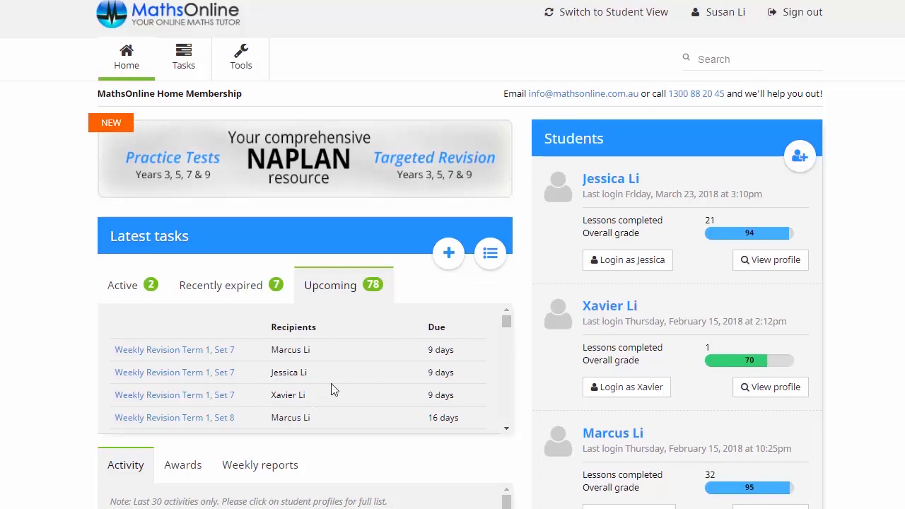
pyautogui.moveTo(758, 292)
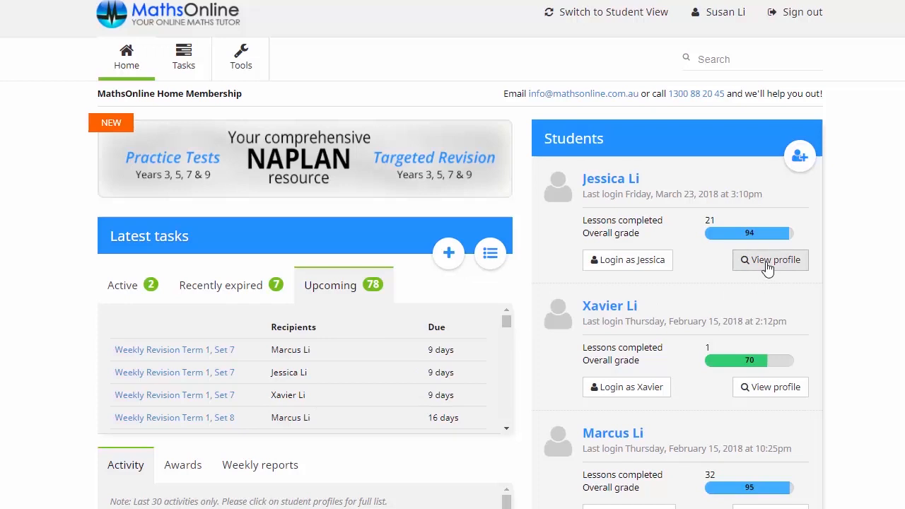
pyautogui.click(770, 260)
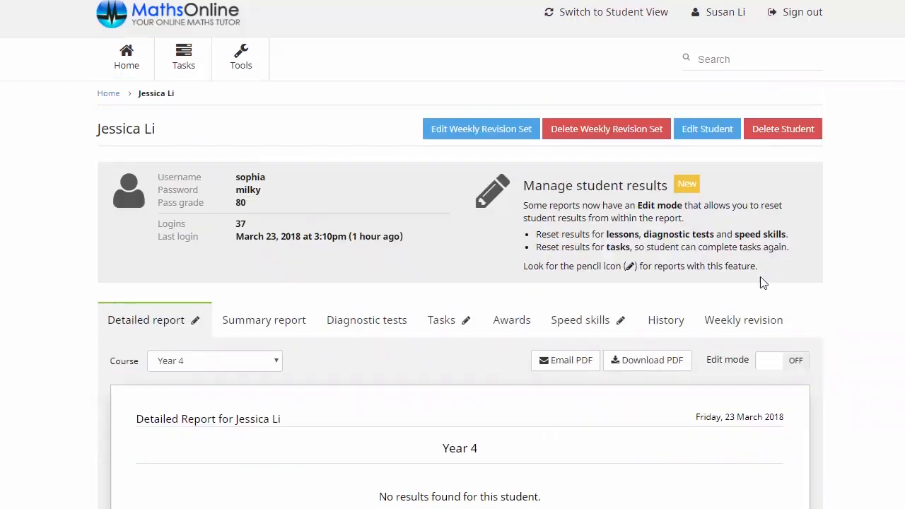
pyautogui.click(743, 320)
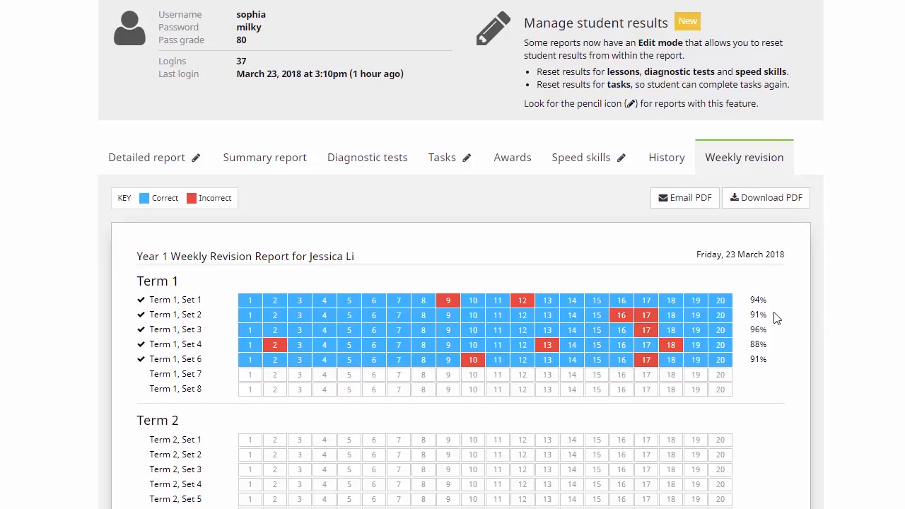
pyautogui.moveTo(777, 350)
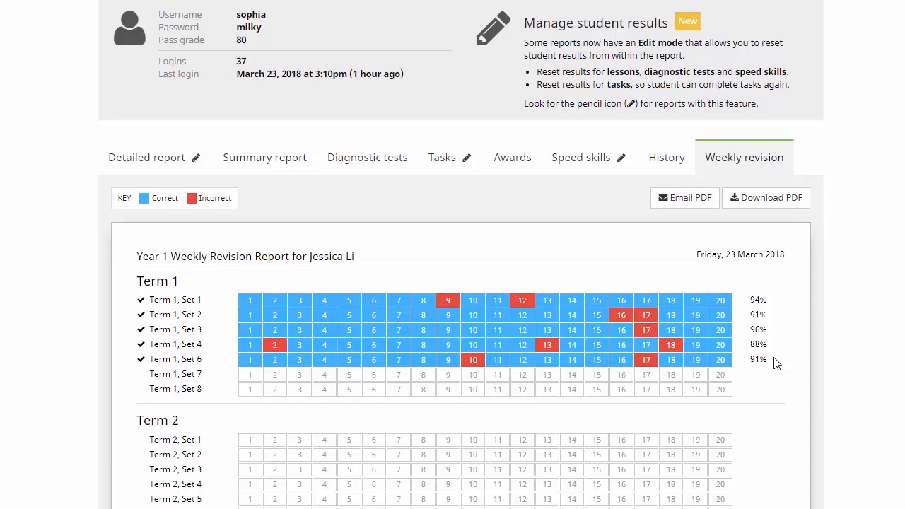
pyautogui.moveTo(780, 365)
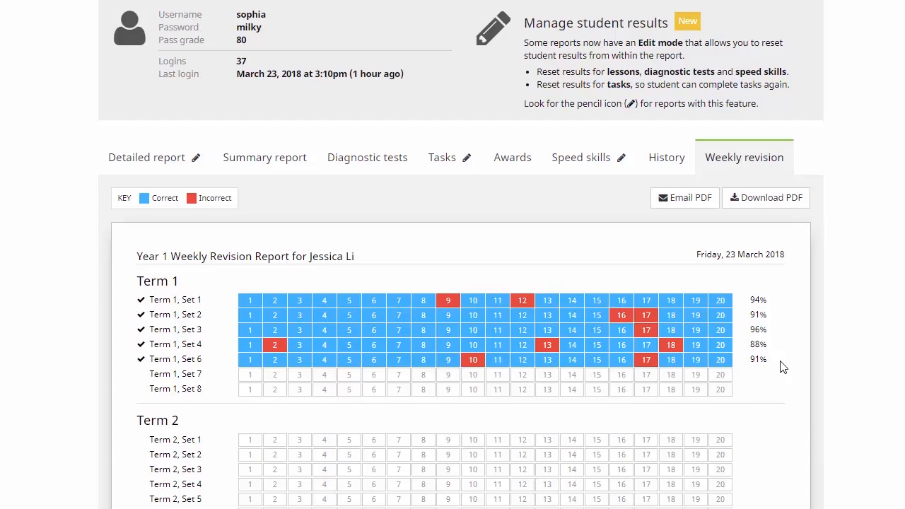
pyautogui.moveTo(729, 373)
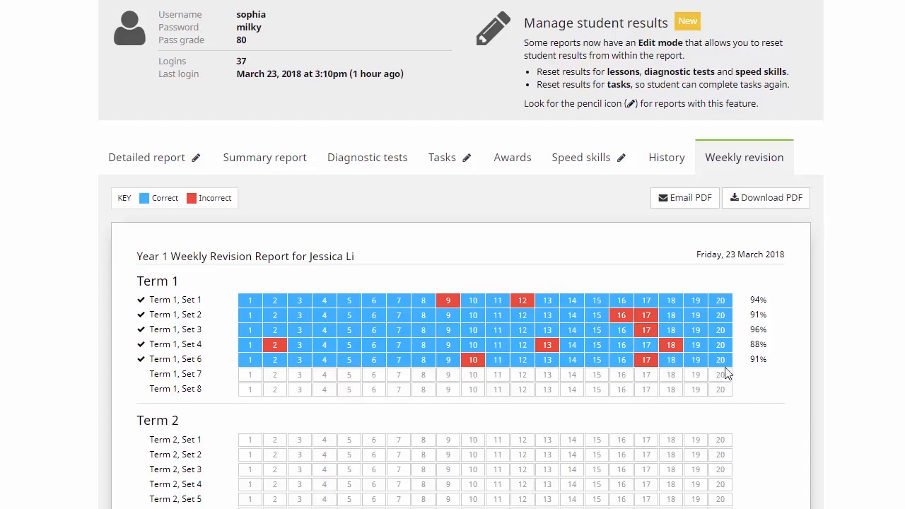